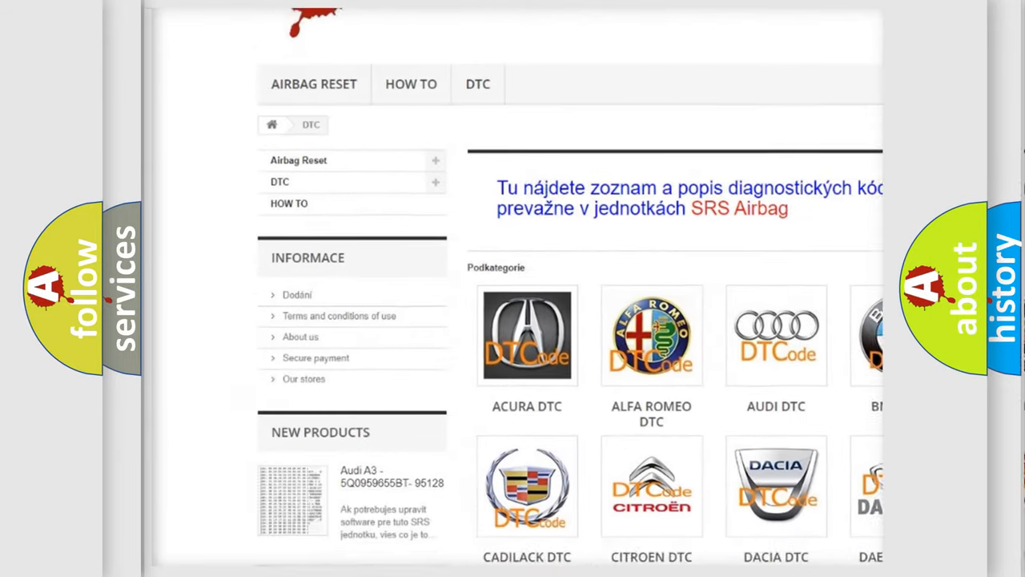
scroll("down", 3)
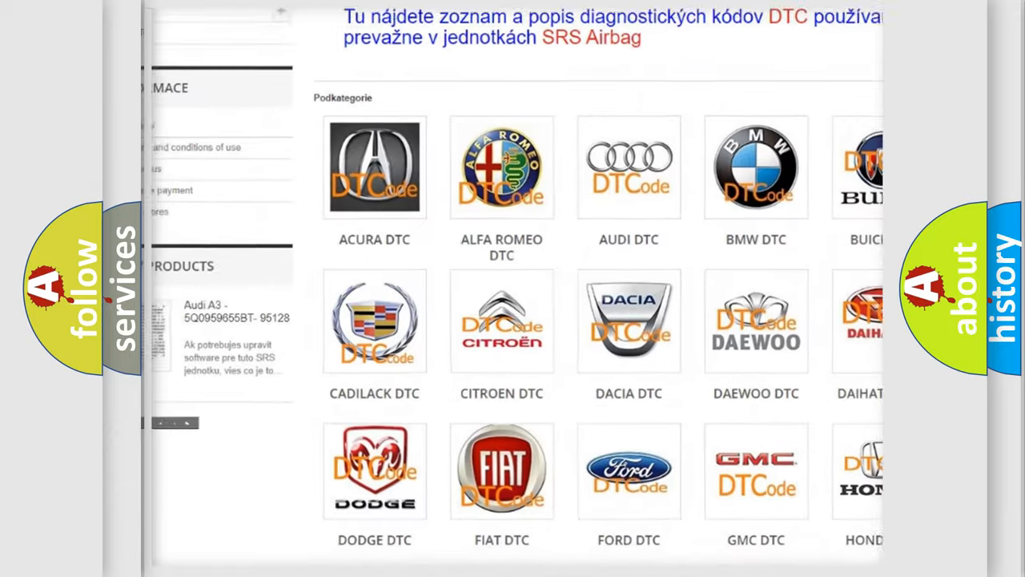